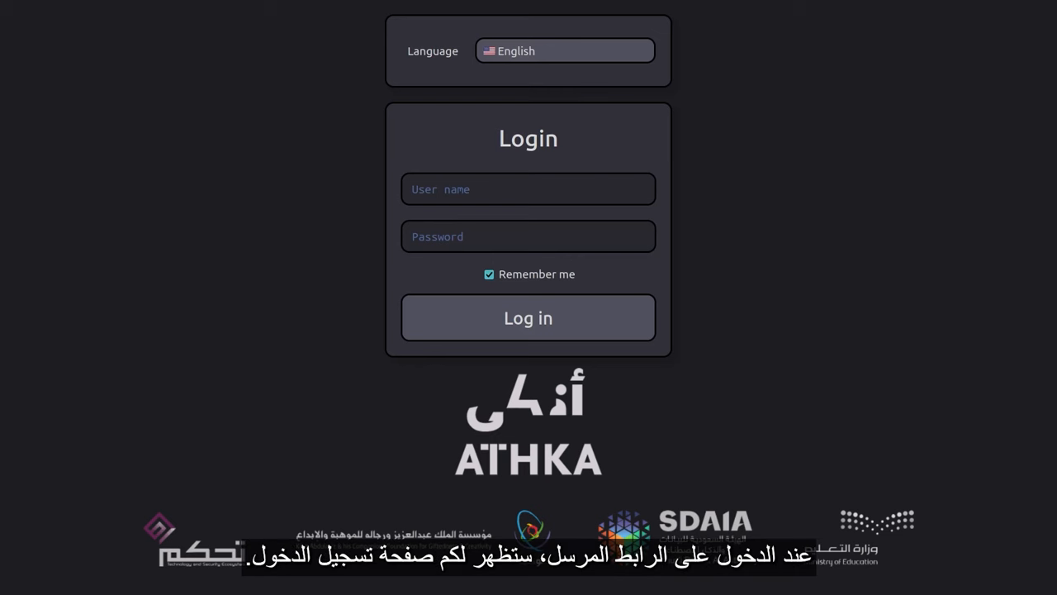
pyautogui.moveTo(467, 112)
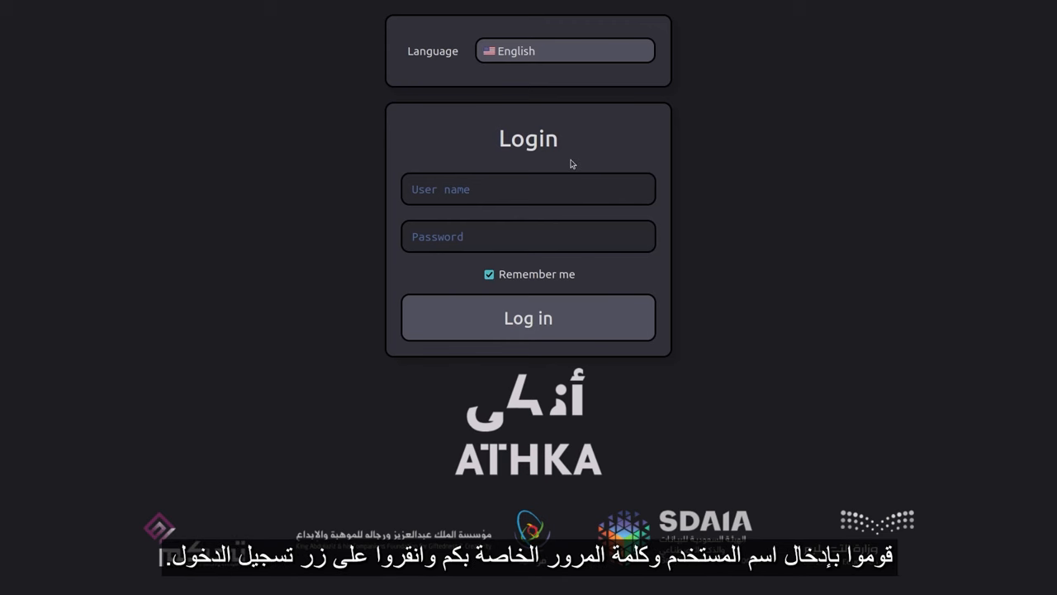
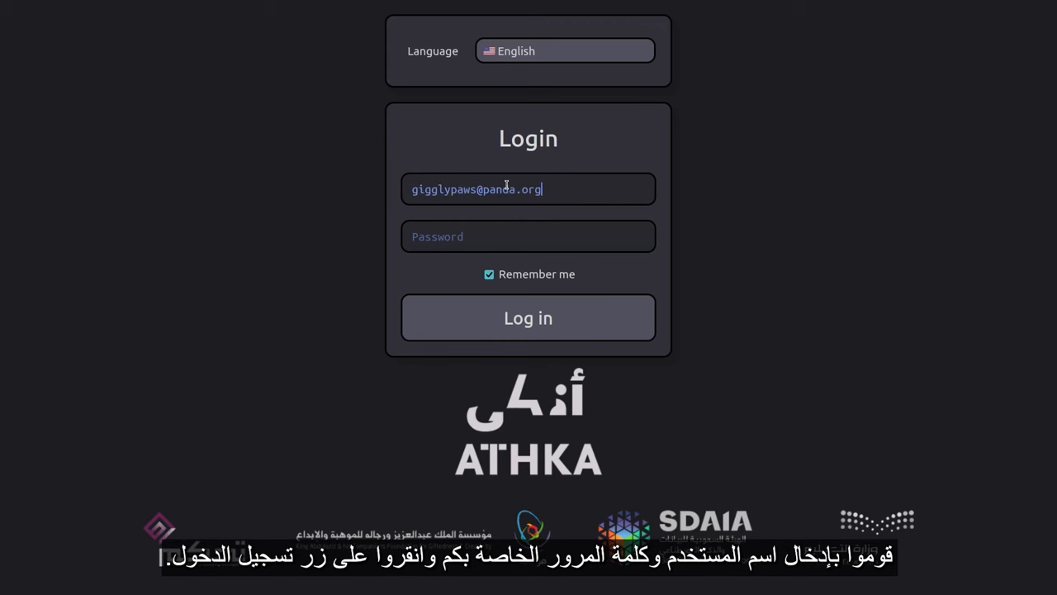
pyautogui.write('••••')
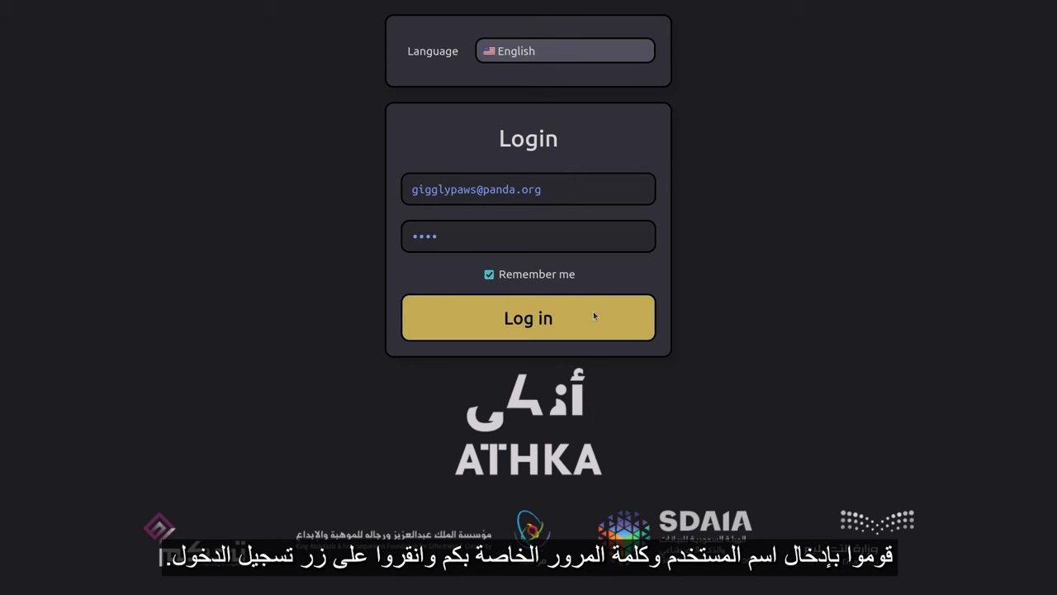
pyautogui.click(527, 318)
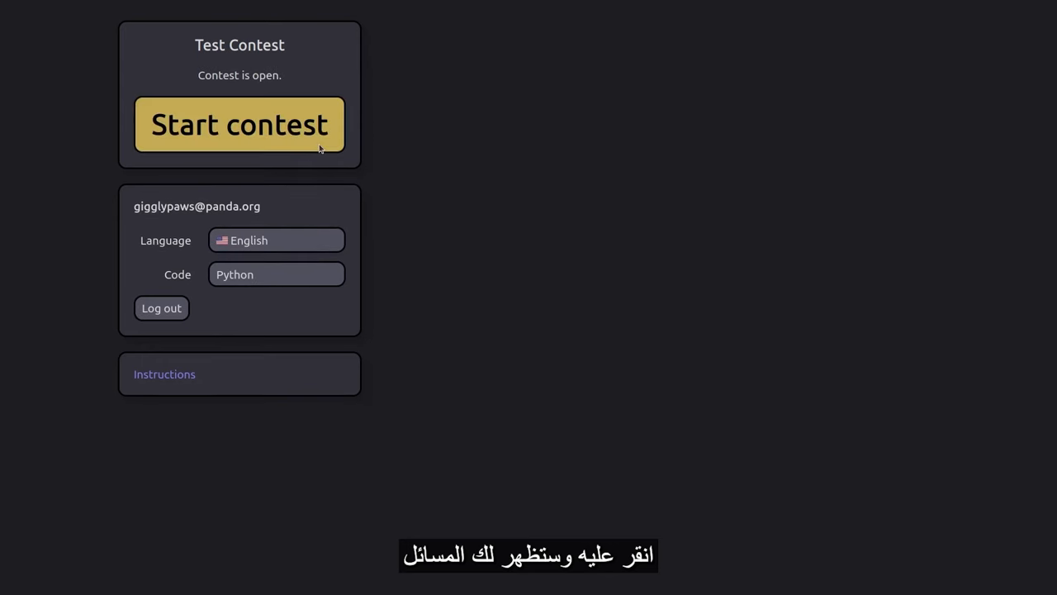
# Start the Test Contest and view Painting Squares, then Nice Pairs.
pyautogui.click(239, 124)
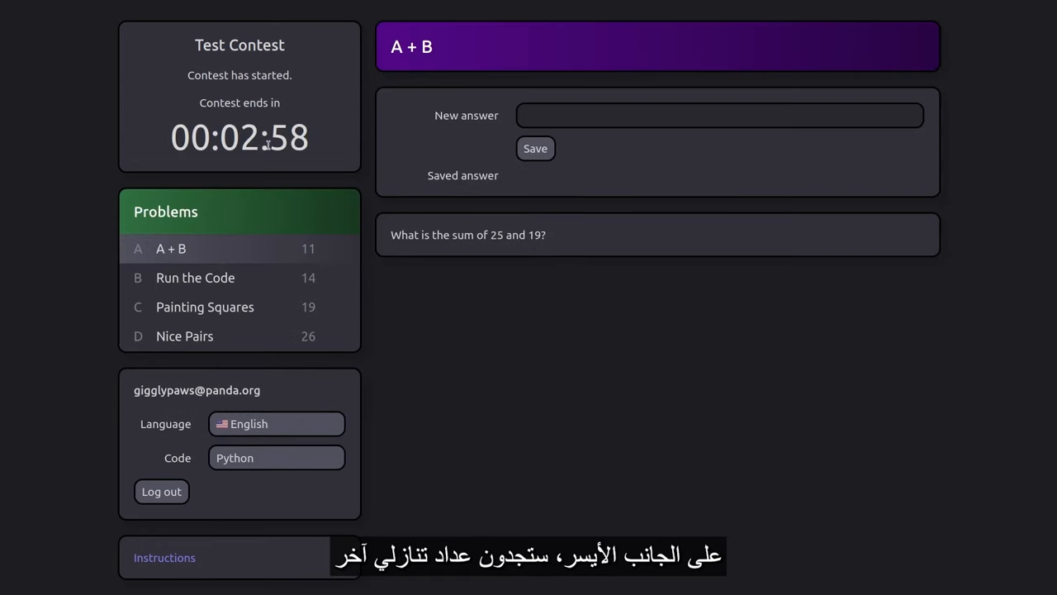
pyautogui.moveTo(268, 117)
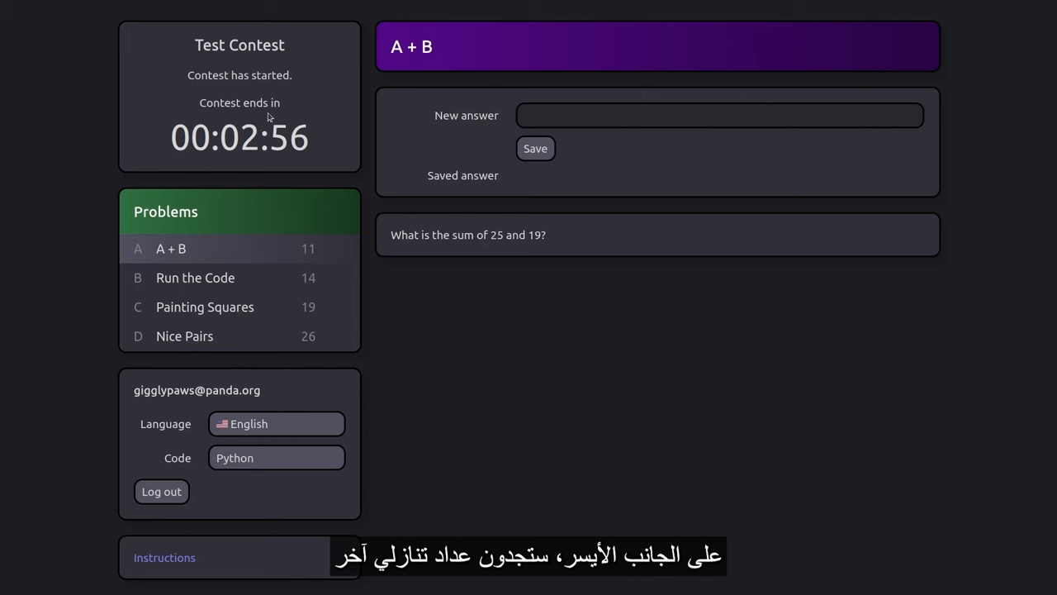
pyautogui.moveTo(322, 165)
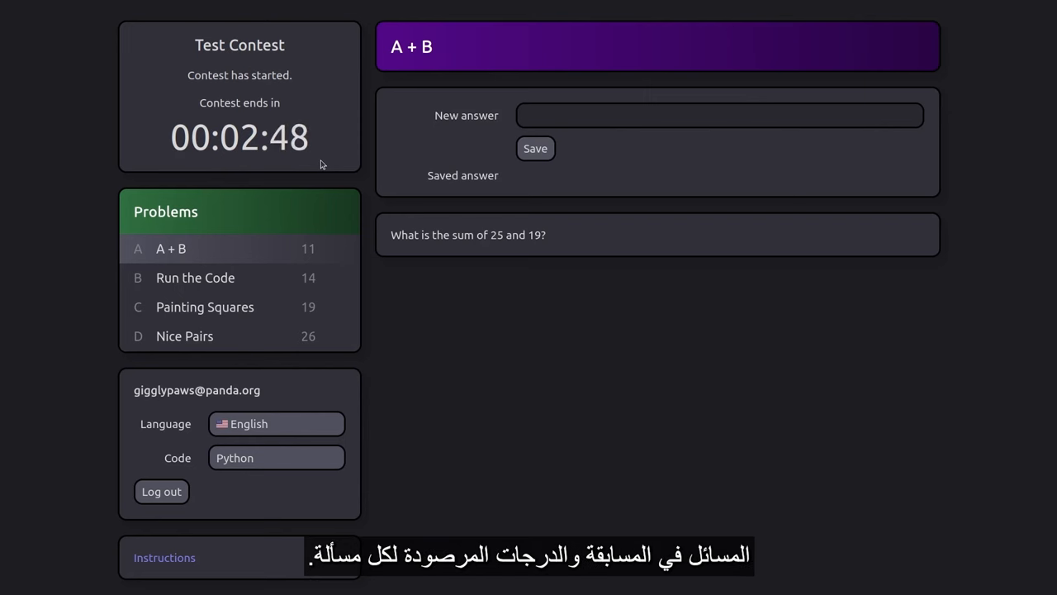
pyautogui.moveTo(113, 222)
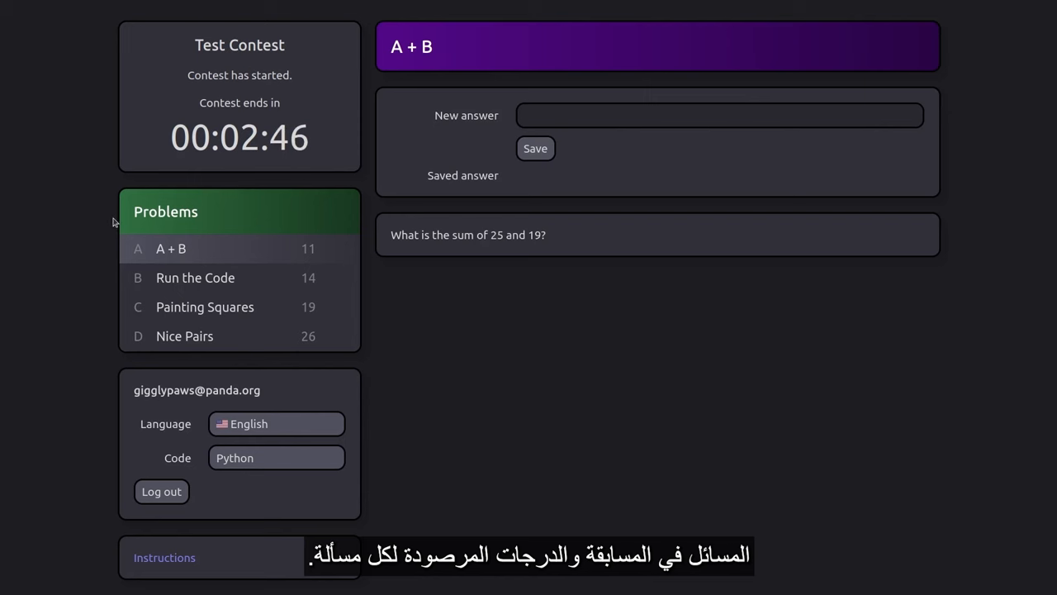
pyautogui.moveTo(314, 256)
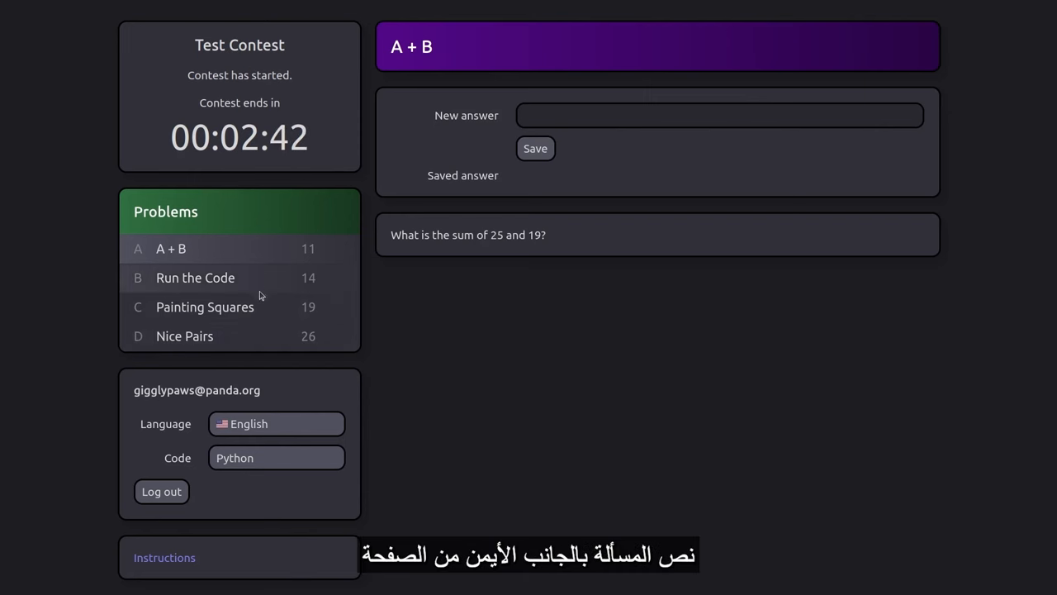
pyautogui.click(204, 307)
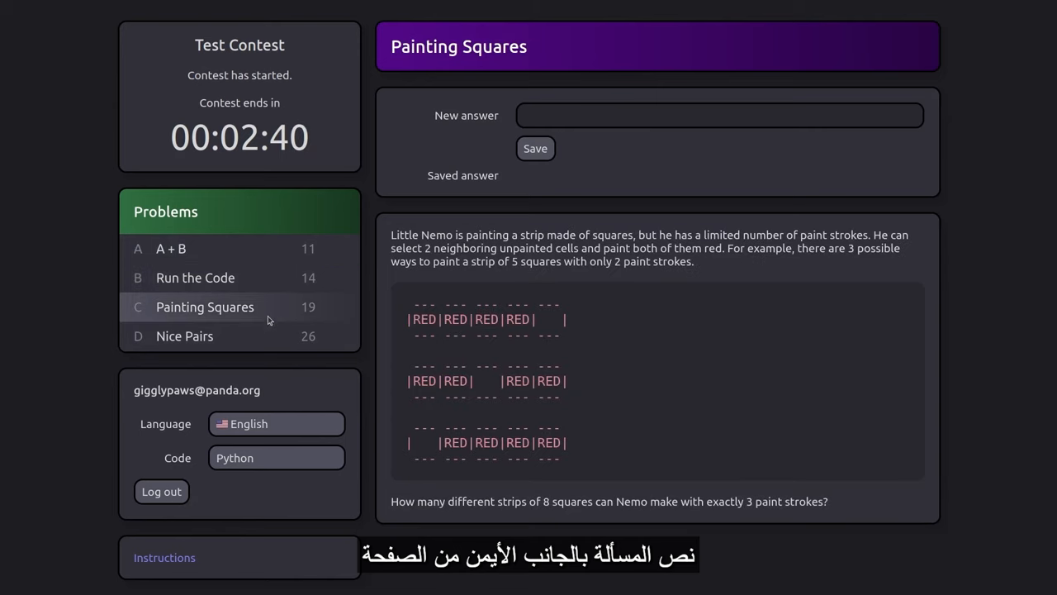
pyautogui.click(184, 336)
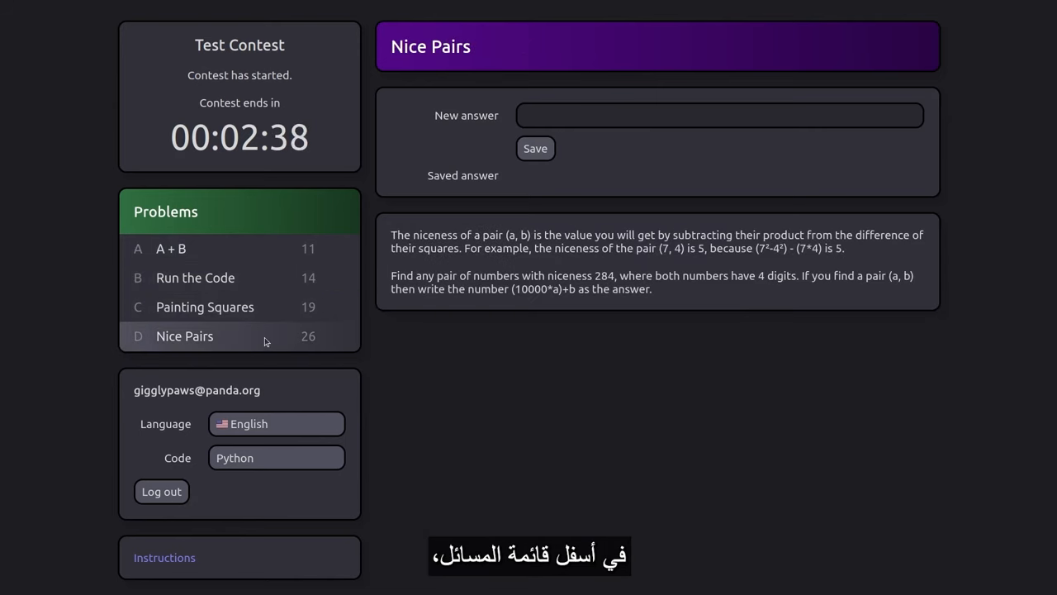
pyautogui.moveTo(355, 441)
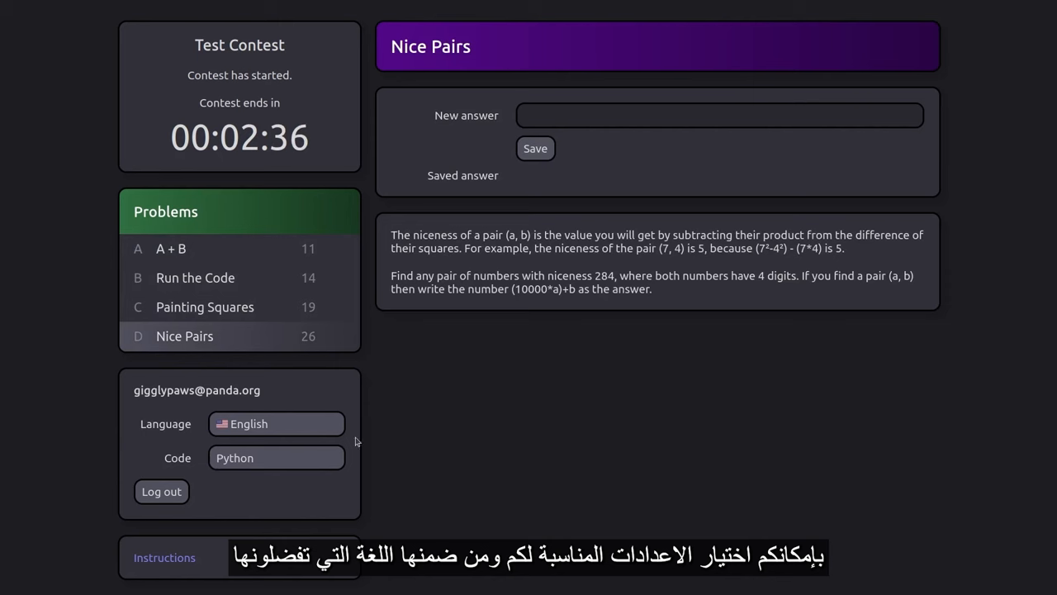
# Set the statement language to English + العربية.
pyautogui.click(276, 424)
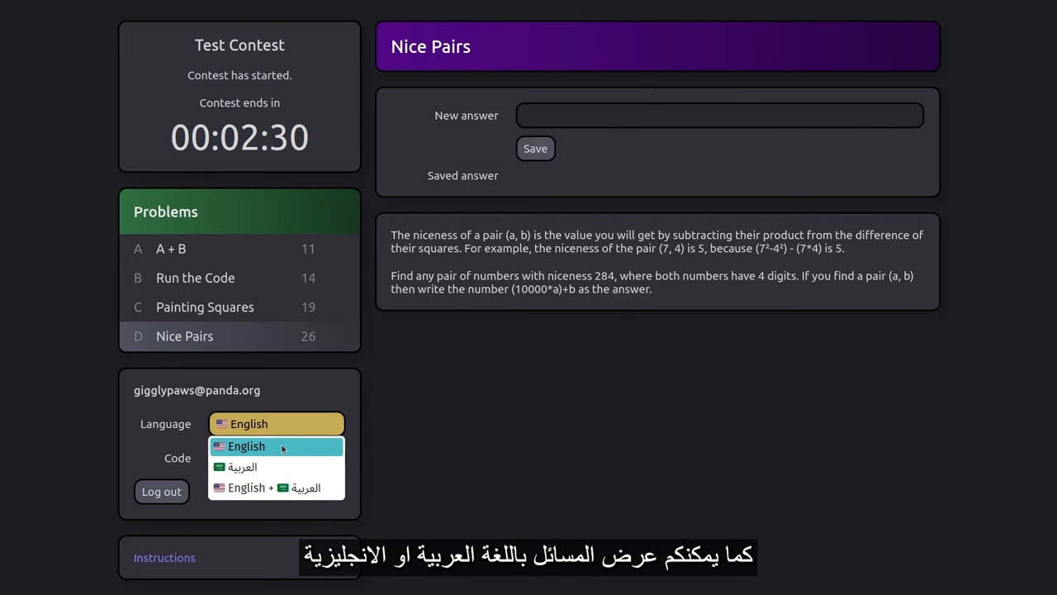
pyautogui.moveTo(301, 488)
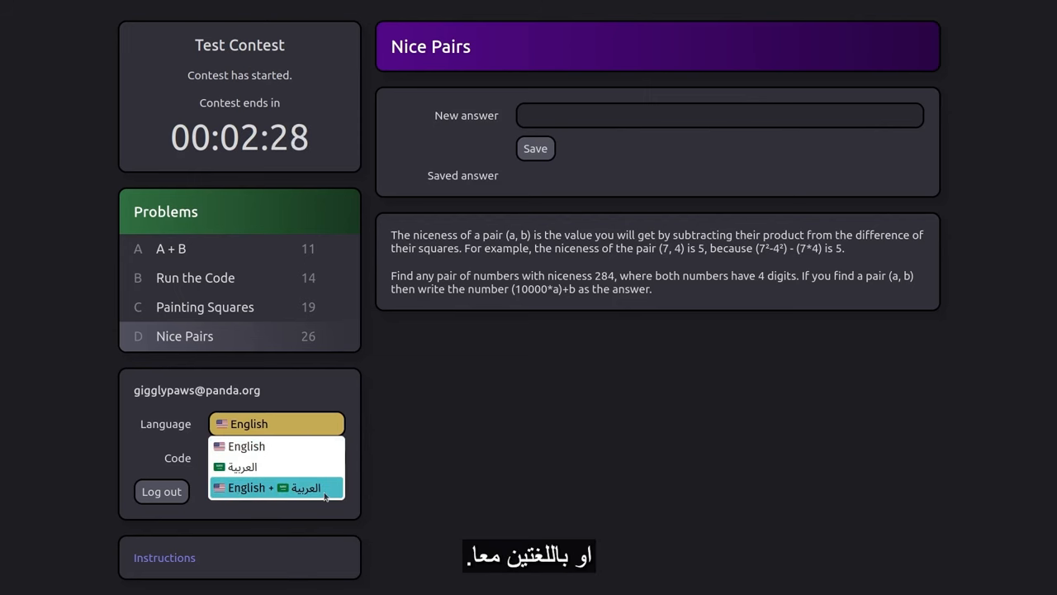
pyautogui.click(277, 488)
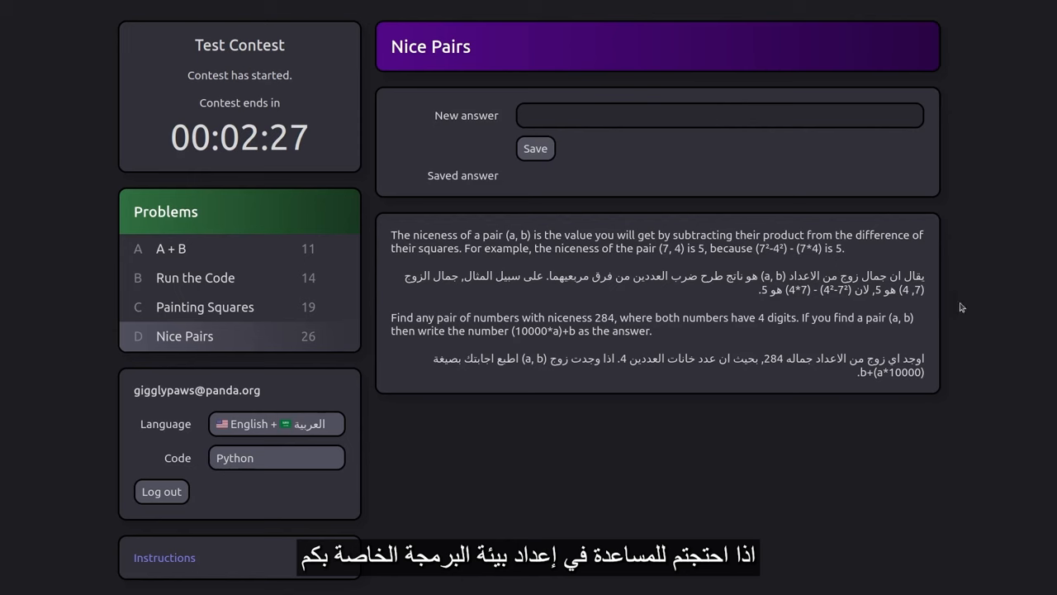
pyautogui.moveTo(45, 497)
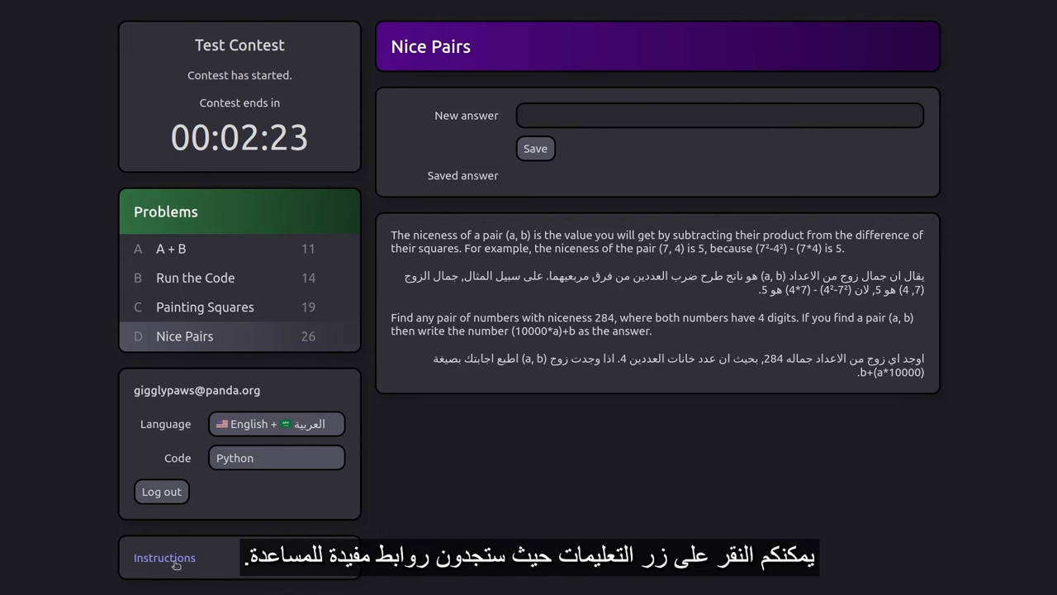
# View the Instructions, then show Run the Code with its snippet in C++.
pyautogui.click(164, 557)
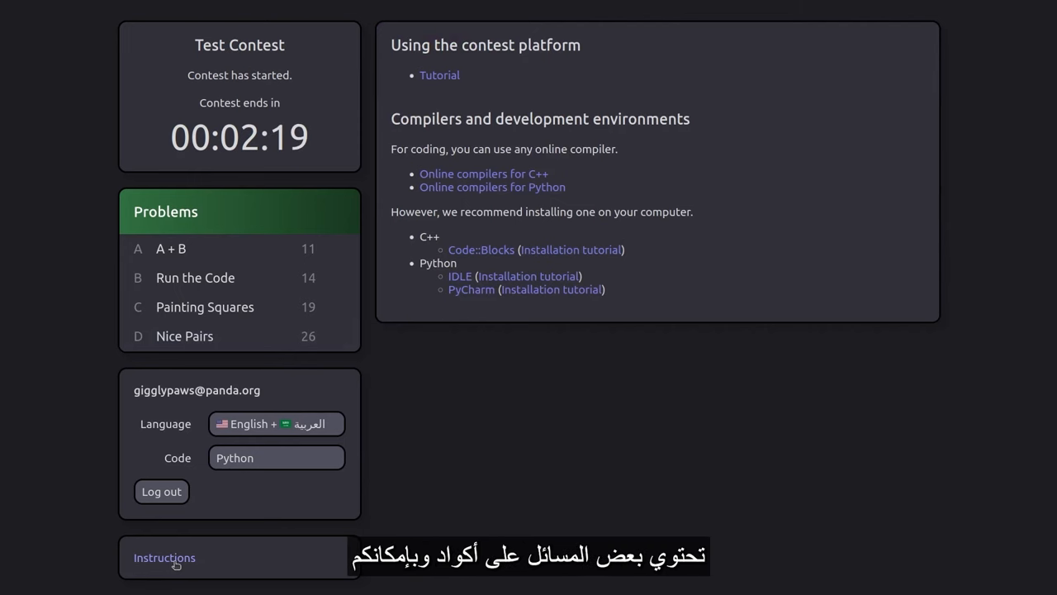
pyautogui.click(196, 277)
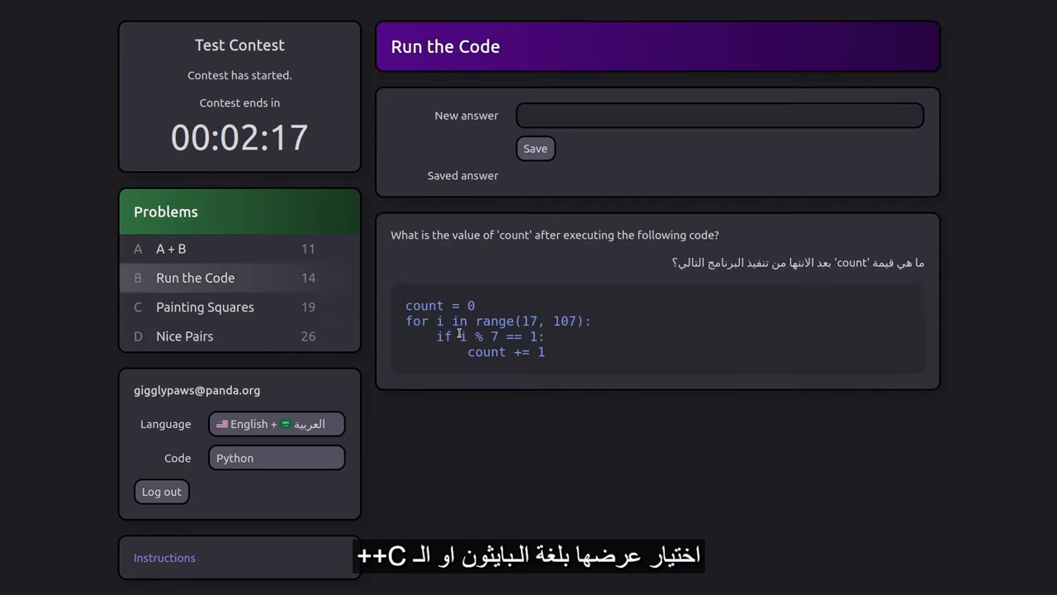
pyautogui.click(276, 458)
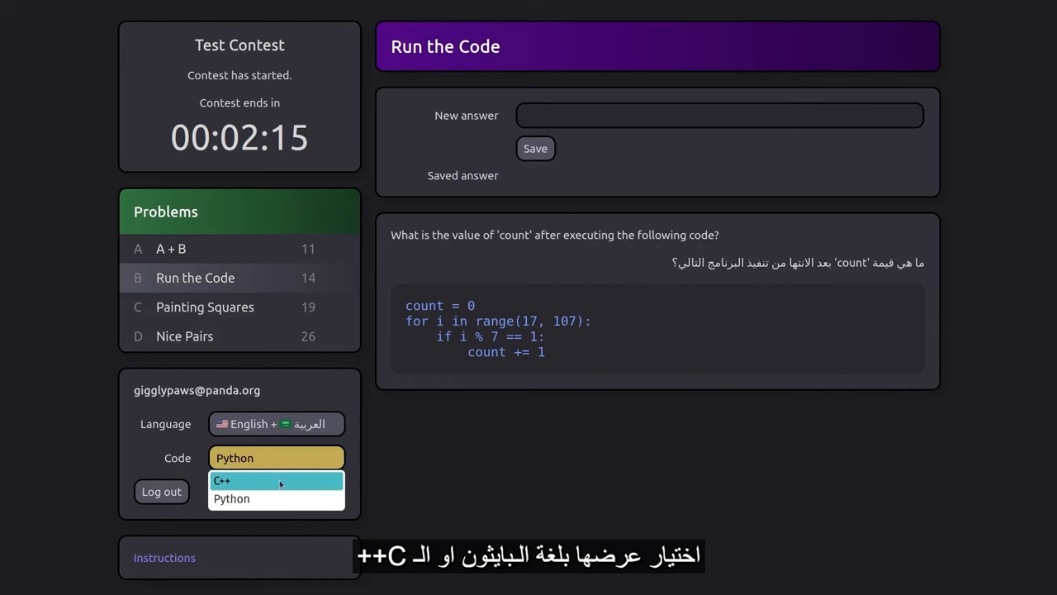
pyautogui.click(223, 481)
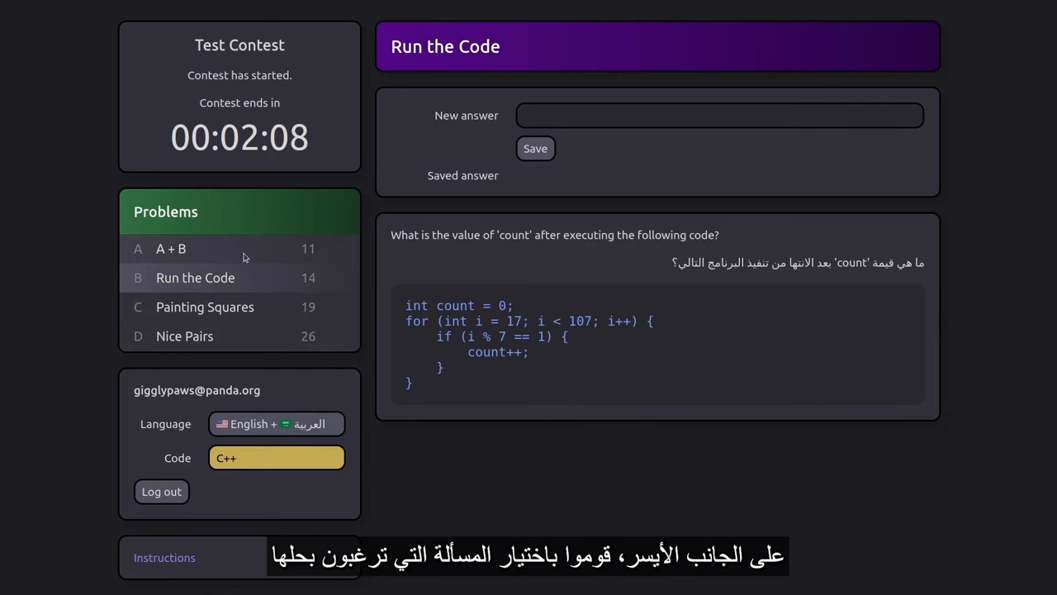
# Open A + B from the Problems list.
pyautogui.click(170, 249)
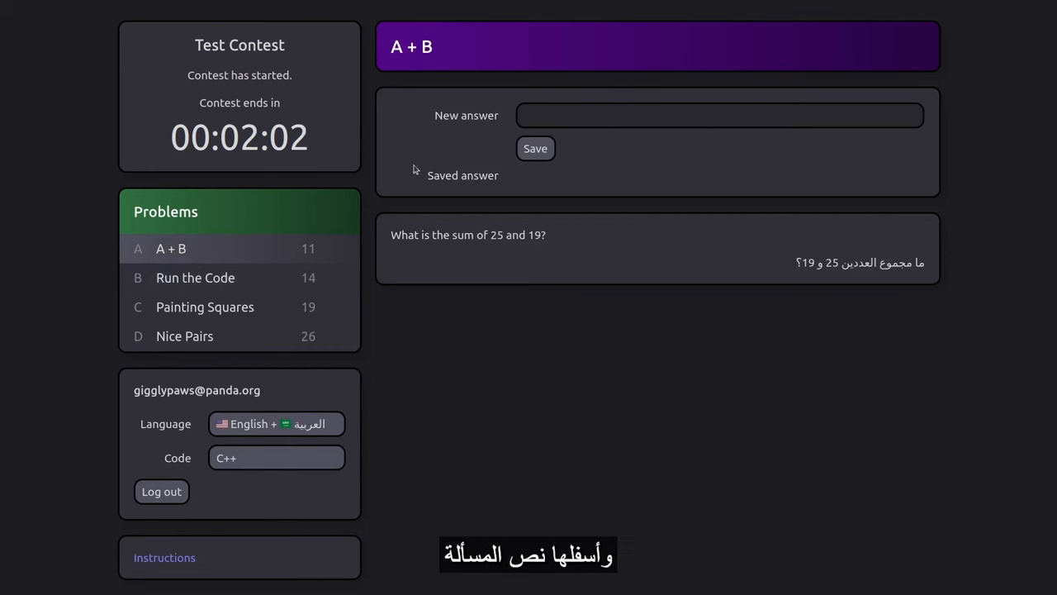
pyautogui.moveTo(420, 162)
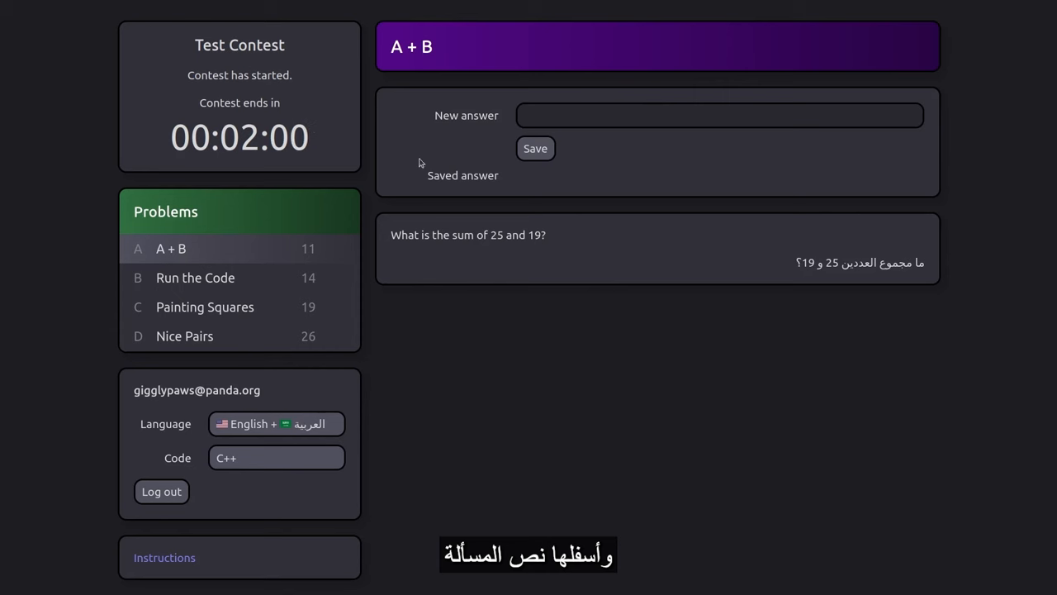
pyautogui.moveTo(930, 297)
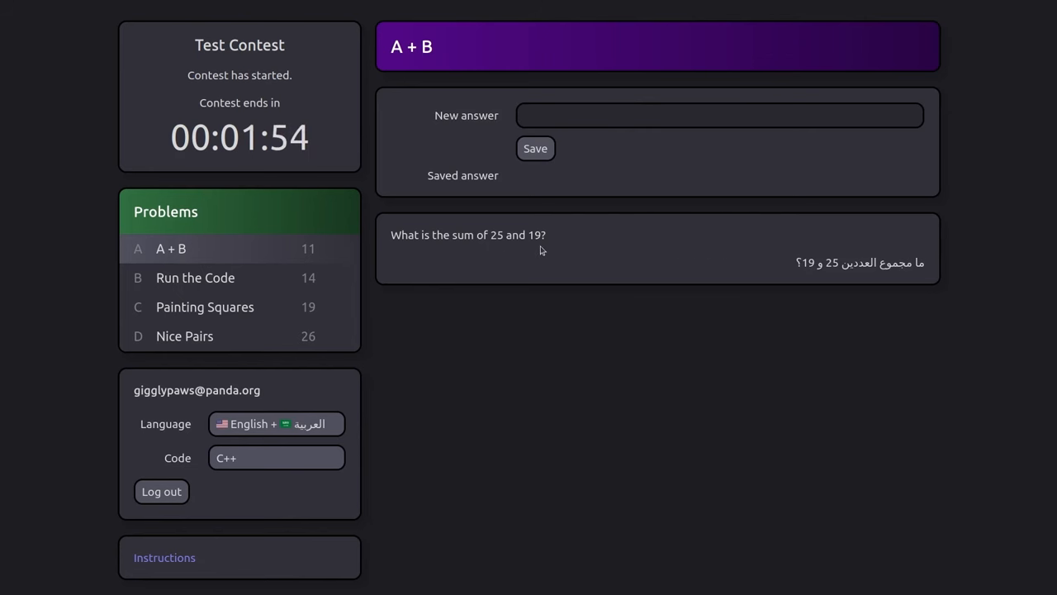
# Enter 44 as the new A + B answer and save it.
pyautogui.click(721, 115)
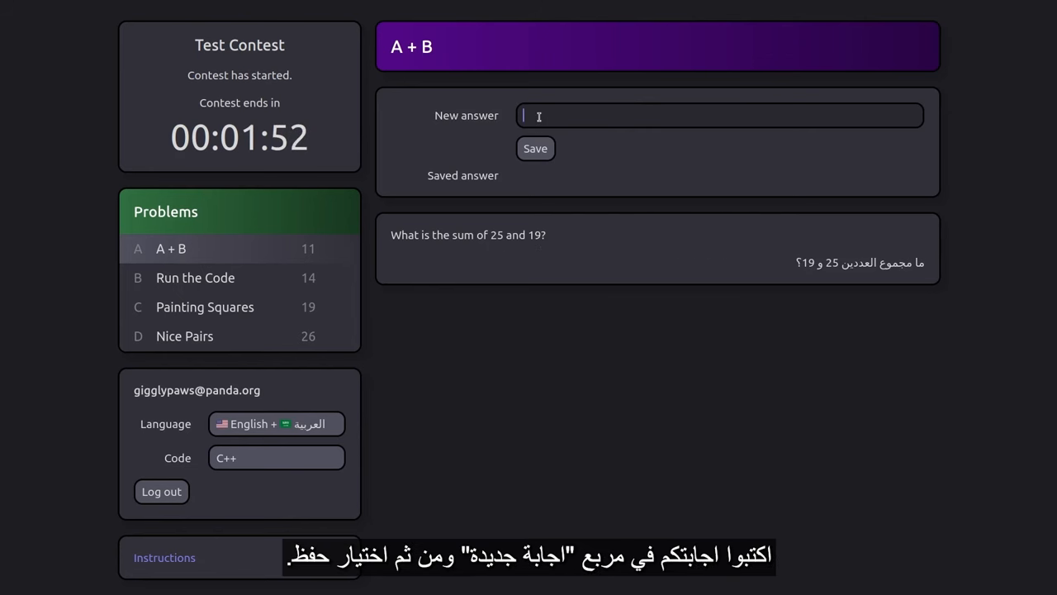
pyautogui.click(535, 149)
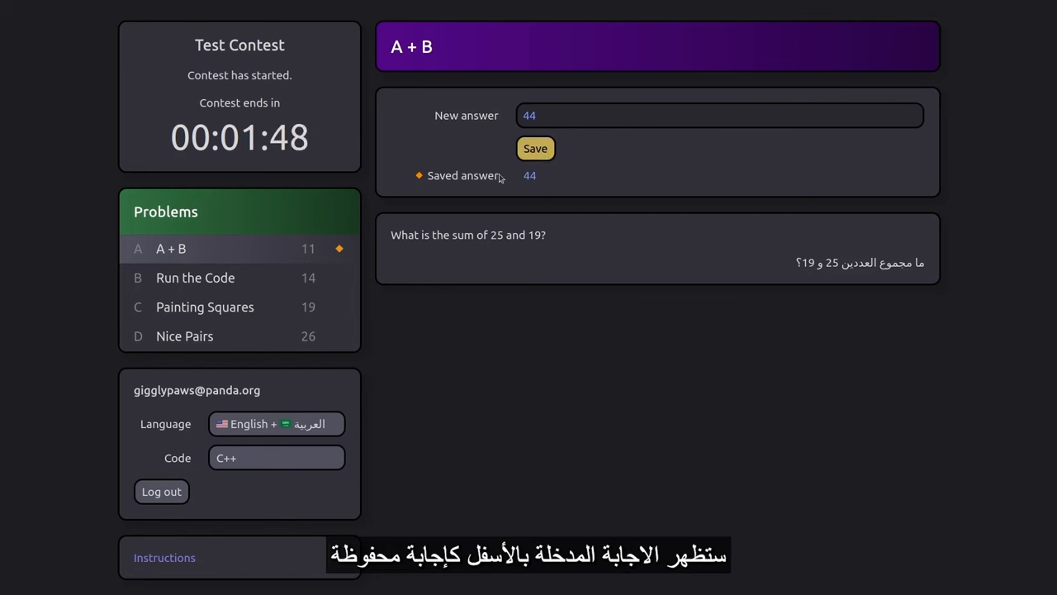
pyautogui.moveTo(541, 190)
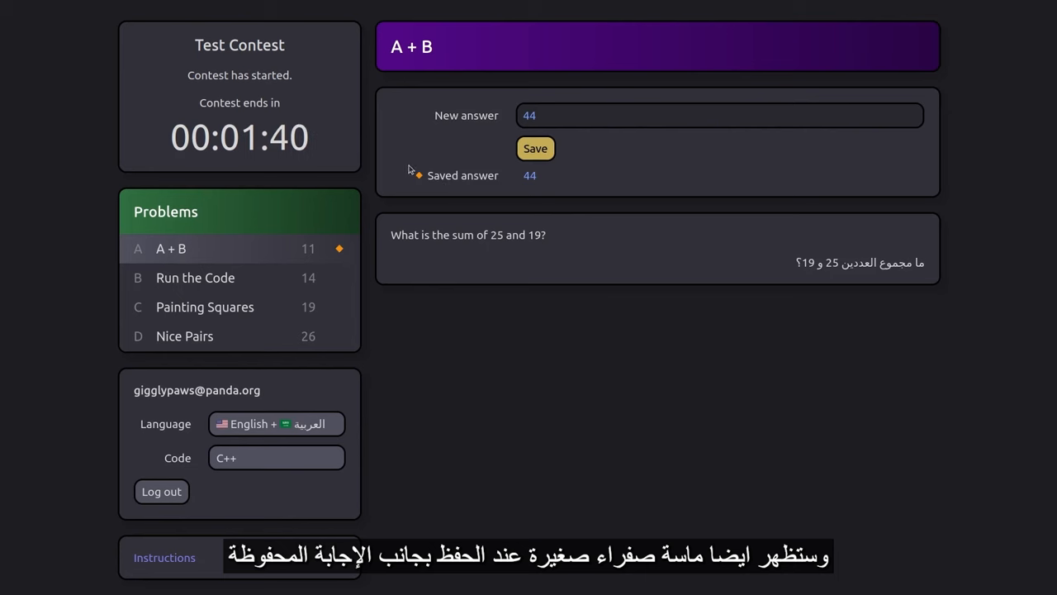
pyautogui.moveTo(337, 237)
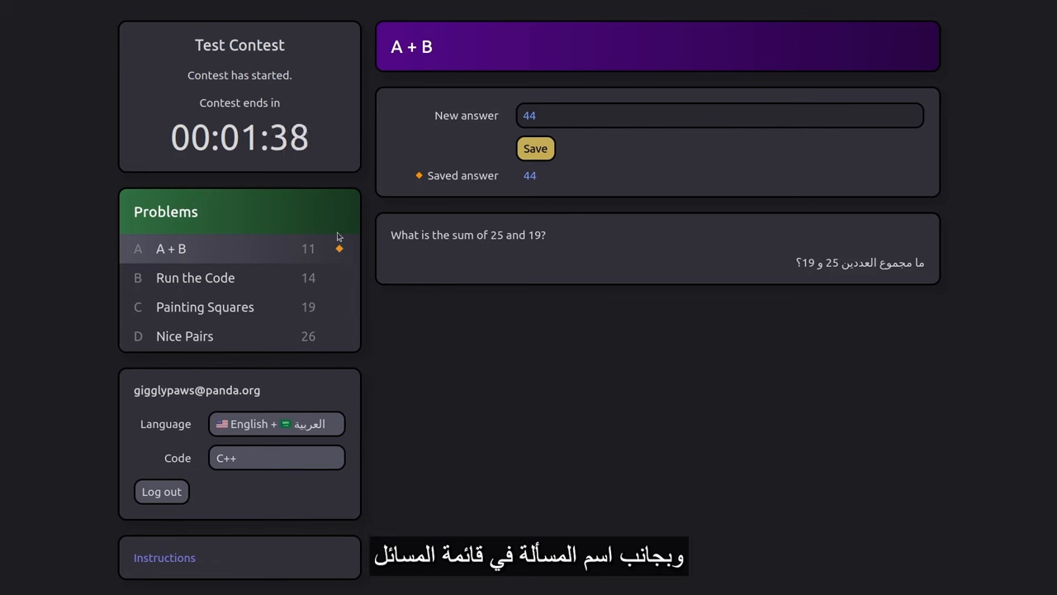
pyautogui.moveTo(346, 263)
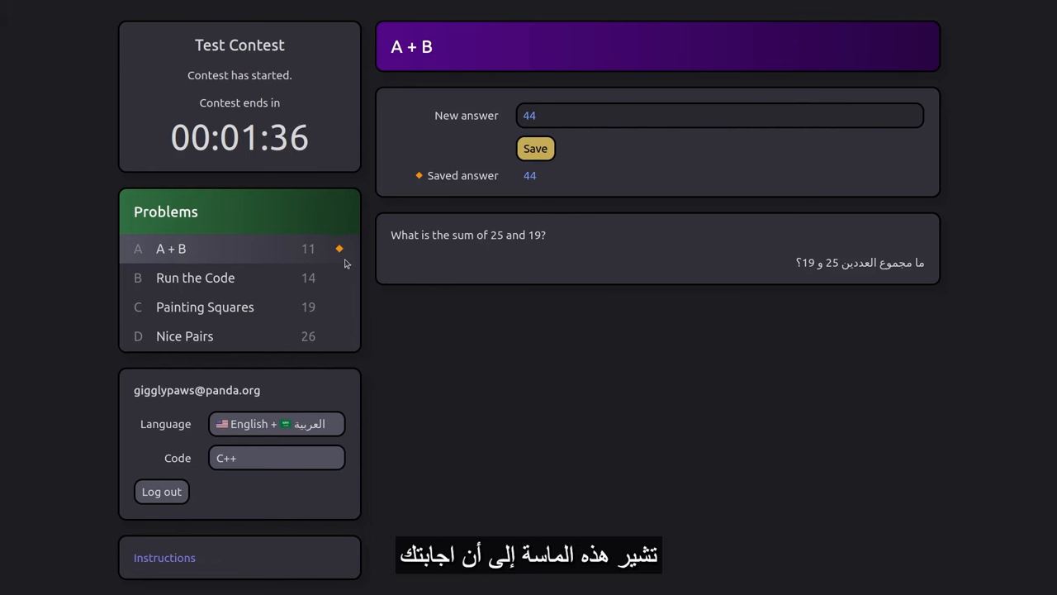